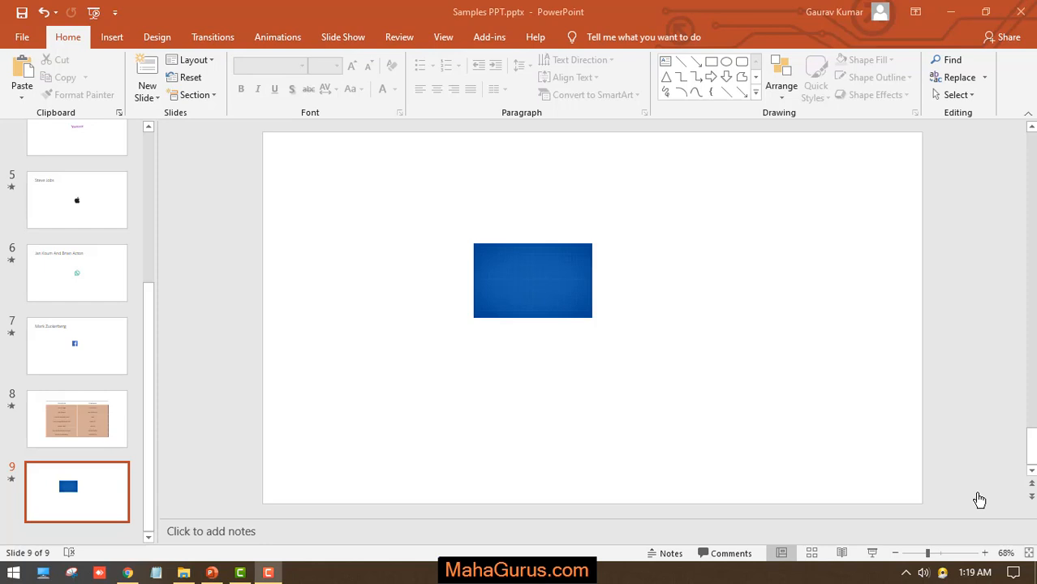
pyautogui.moveTo(594, 317)
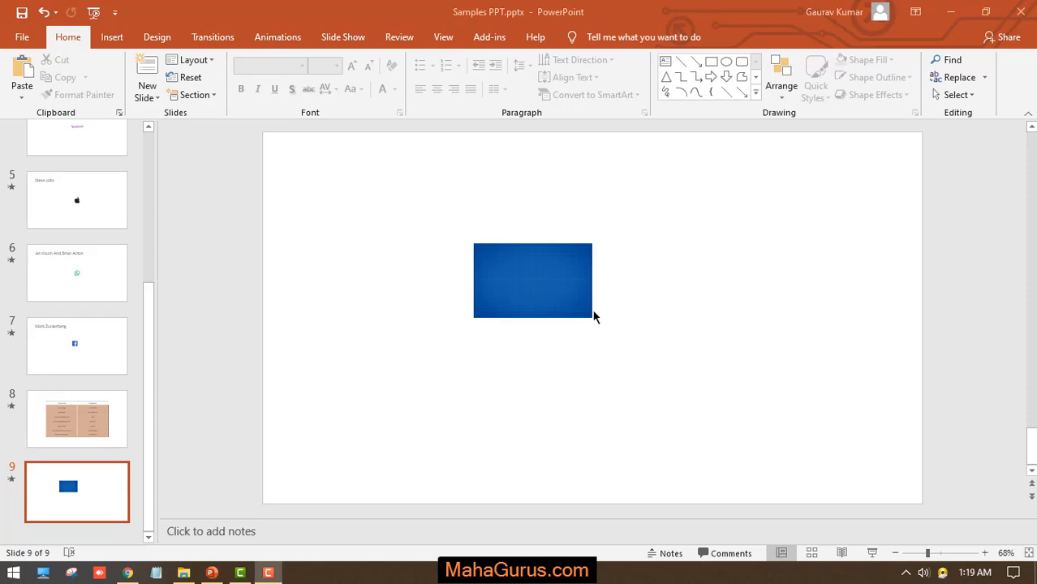
# - Drag the blue picture around slide 9 and settle it near the centre
pyautogui.moveTo(532, 279); pyautogui.dragTo(426, 224)
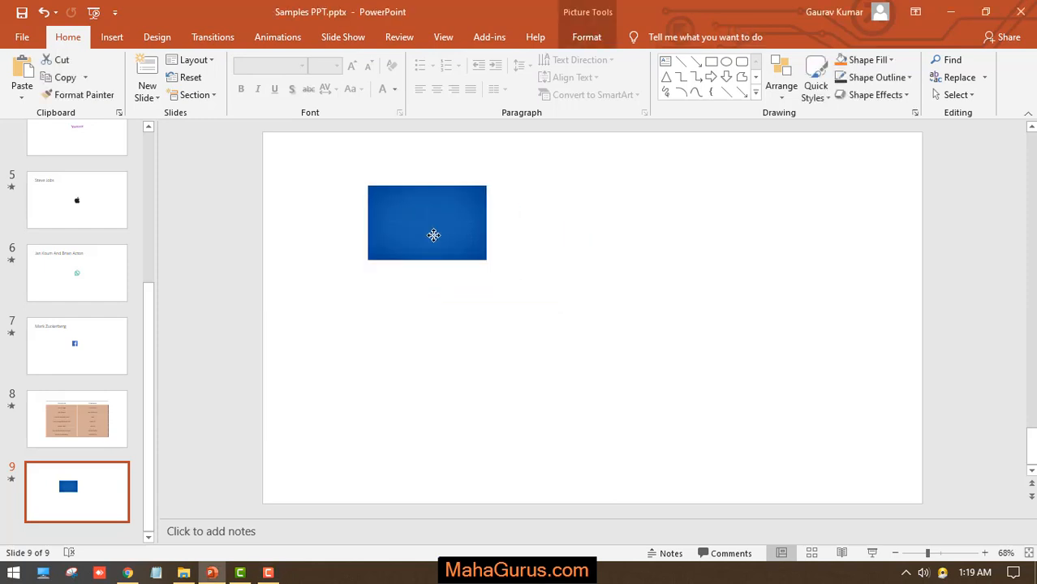
pyautogui.moveTo(433, 235); pyautogui.dragTo(552, 336)
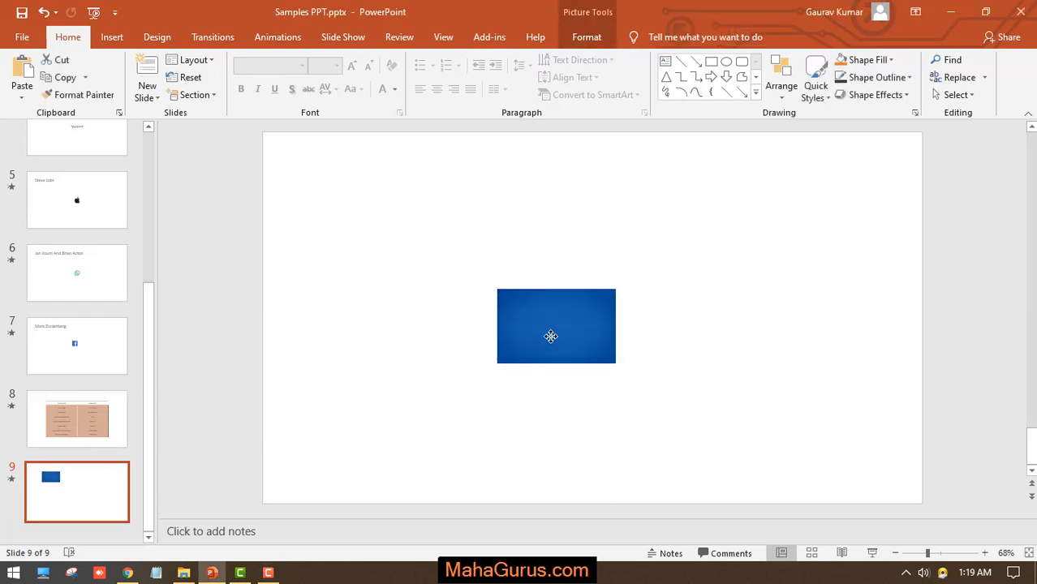
pyautogui.moveTo(551, 336); pyautogui.dragTo(526, 360)
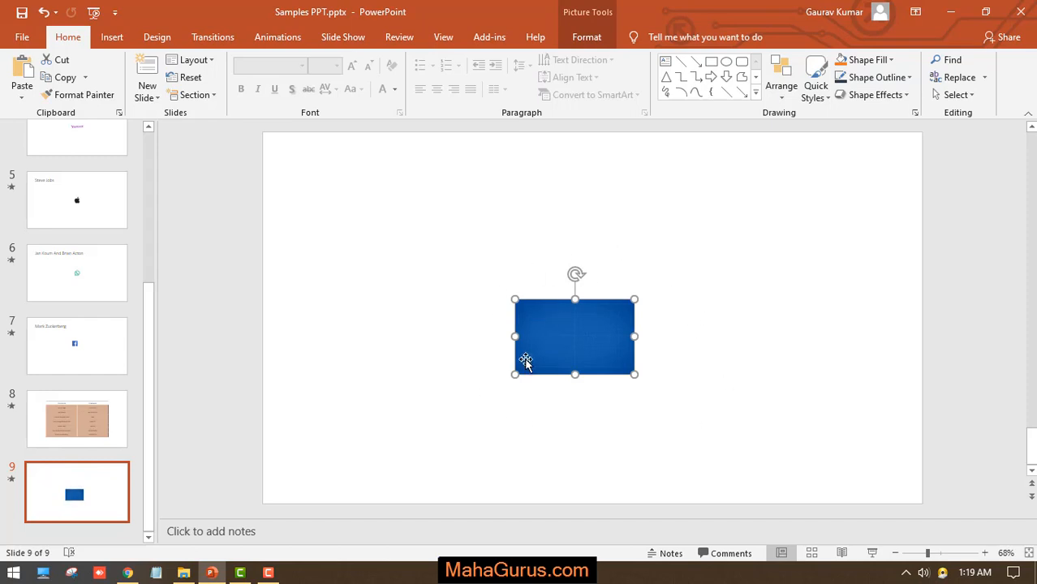
pyautogui.moveTo(554, 370)
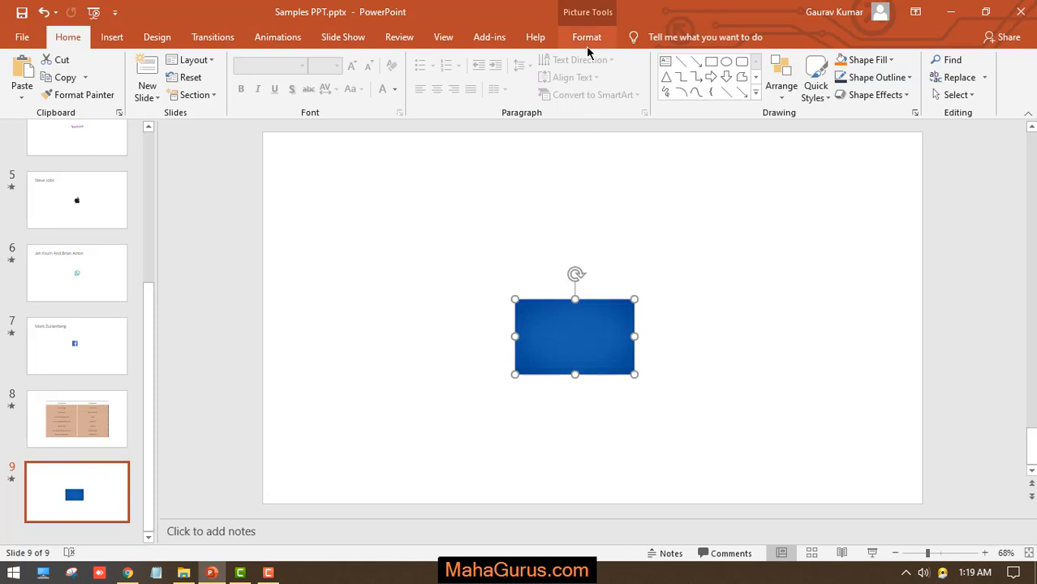
# - Convert the selected picture to the Hexagon Cluster picture layout via Picture Tools Format
pyautogui.click(586, 36)
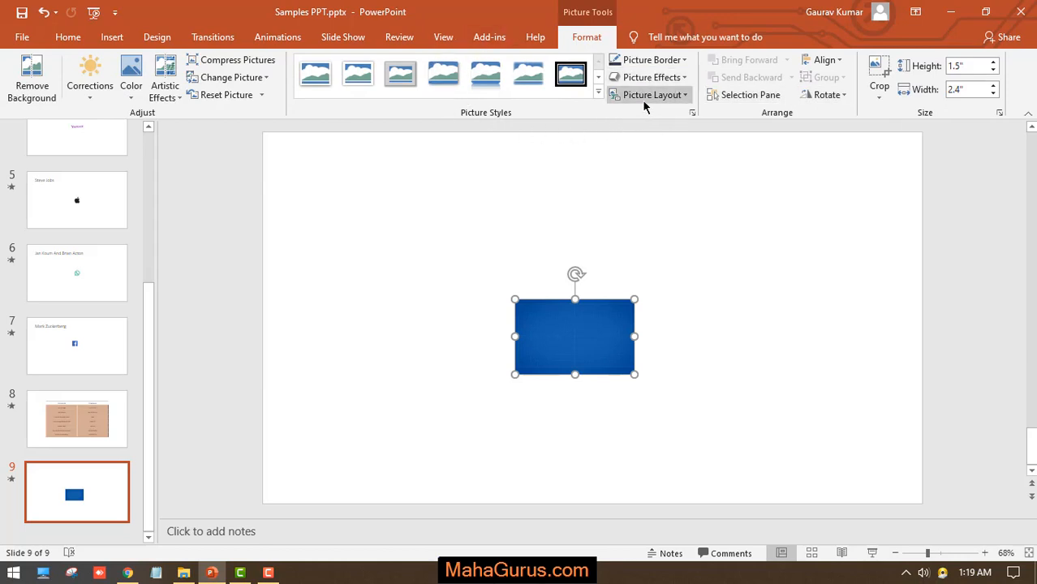
pyautogui.click(651, 94)
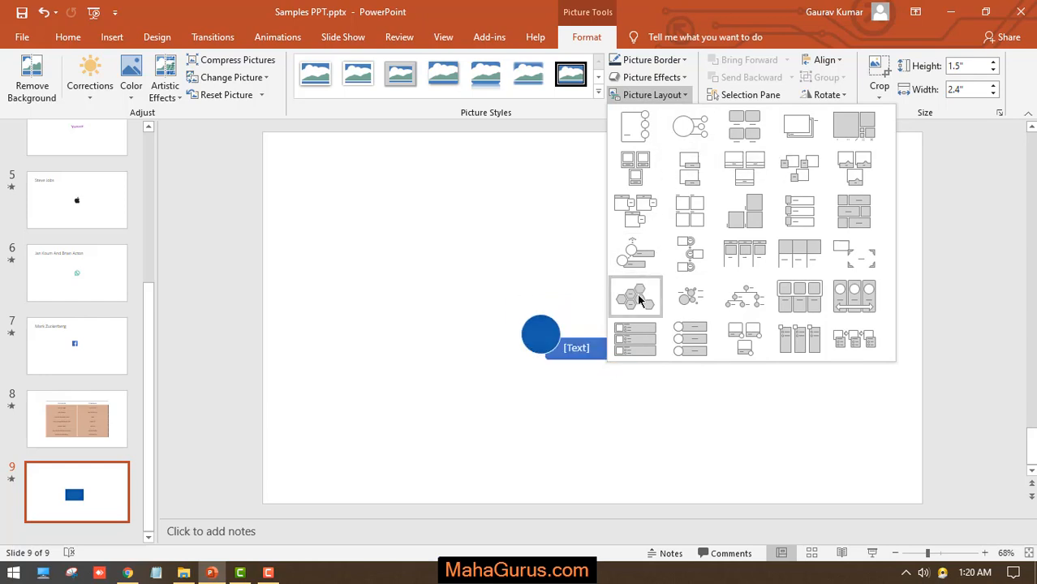
pyautogui.moveTo(636, 295)
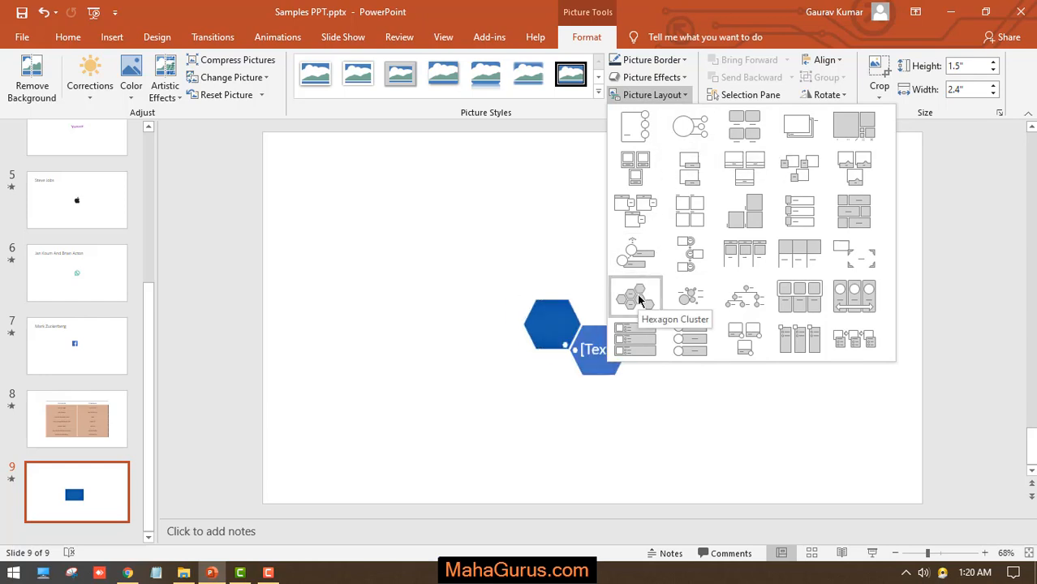
pyautogui.moveTo(688, 295)
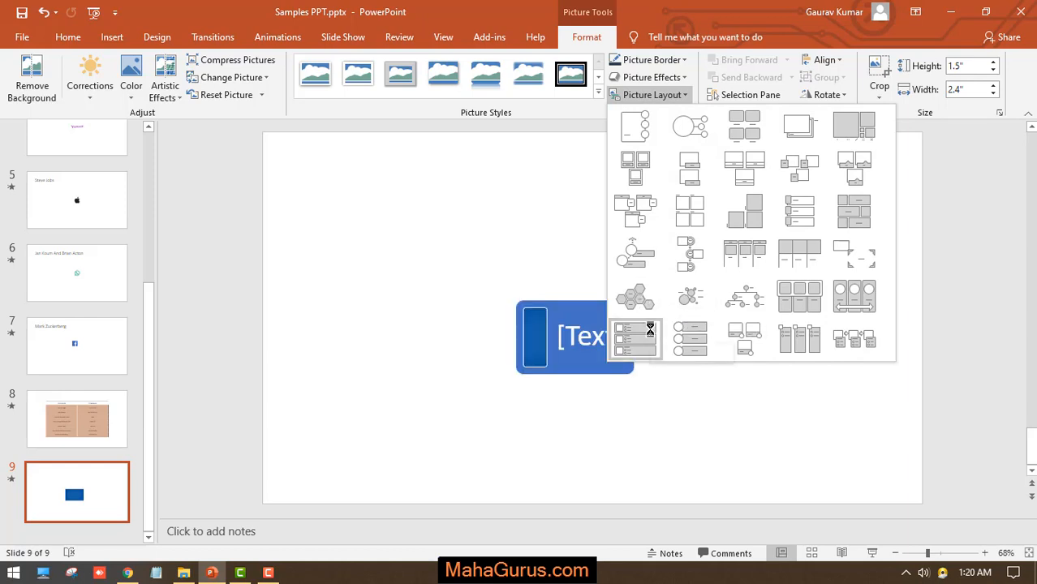
pyautogui.moveTo(631, 369)
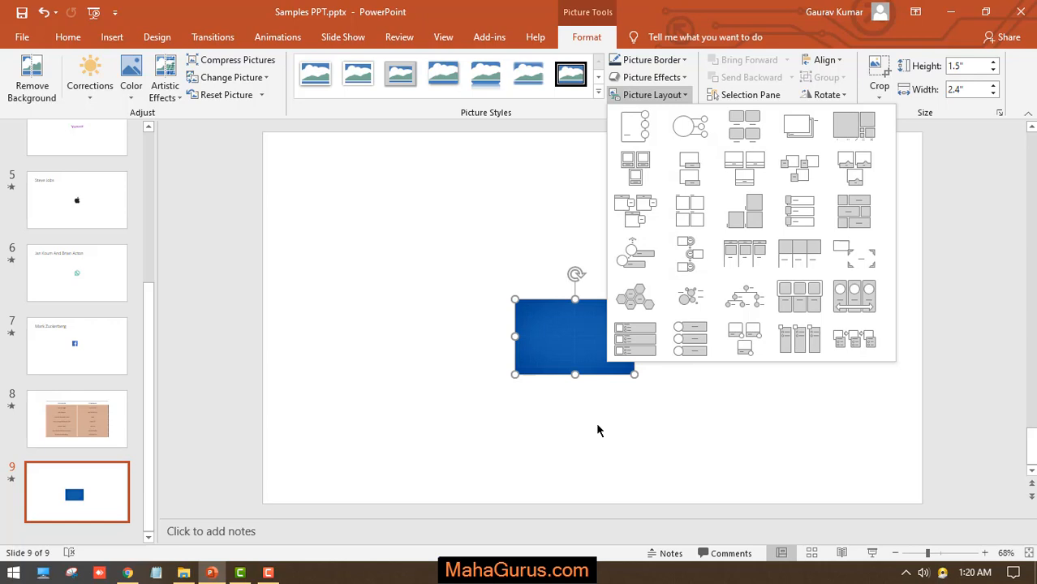
pyautogui.moveTo(689, 167)
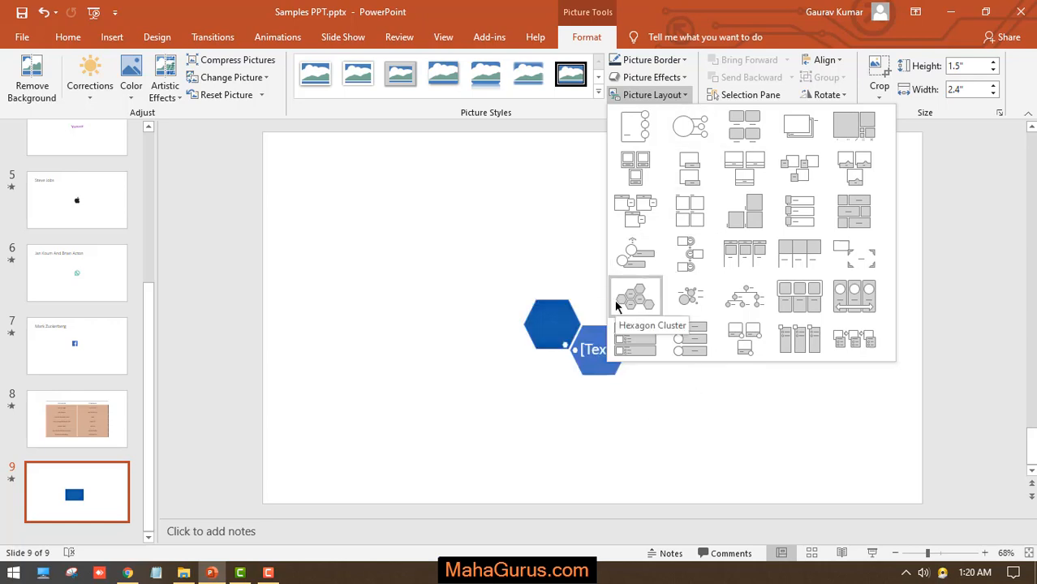
pyautogui.click(636, 296)
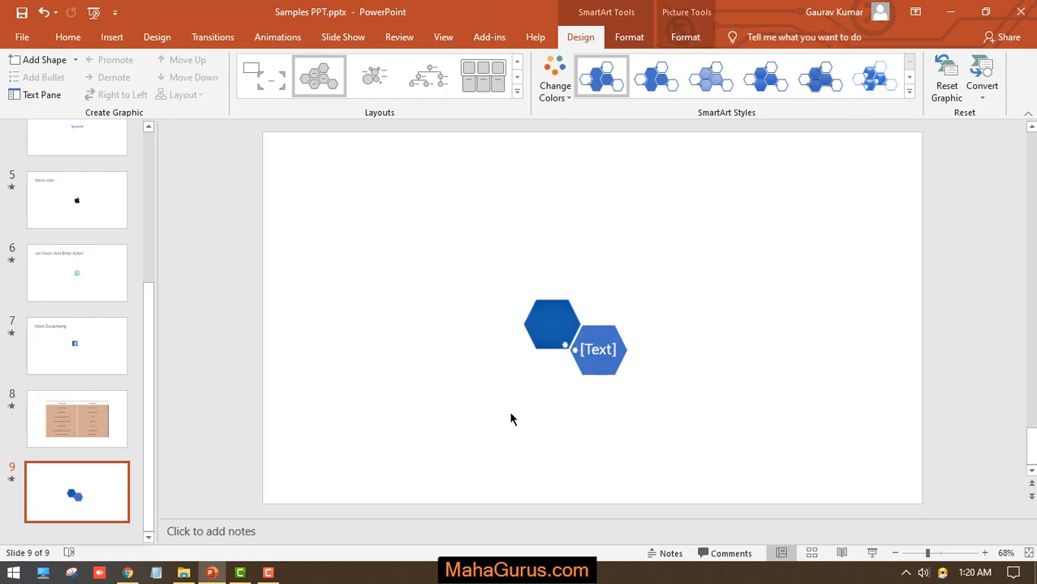
# - Enter 'Qwert' as the first entry and 'qwertyu' as a second entry in the Text Pane
pyautogui.click(552, 328)
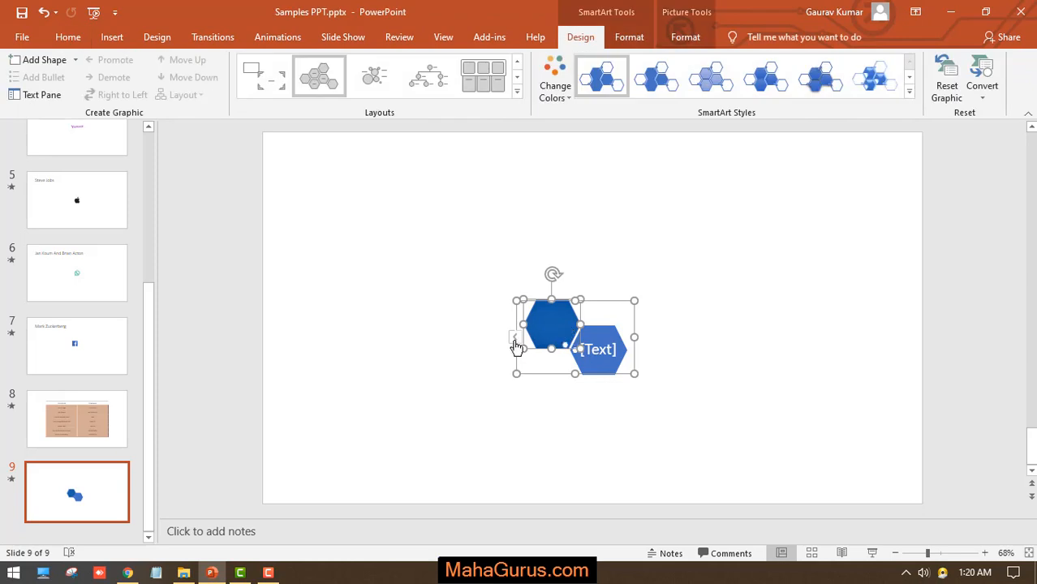
pyautogui.click(516, 339)
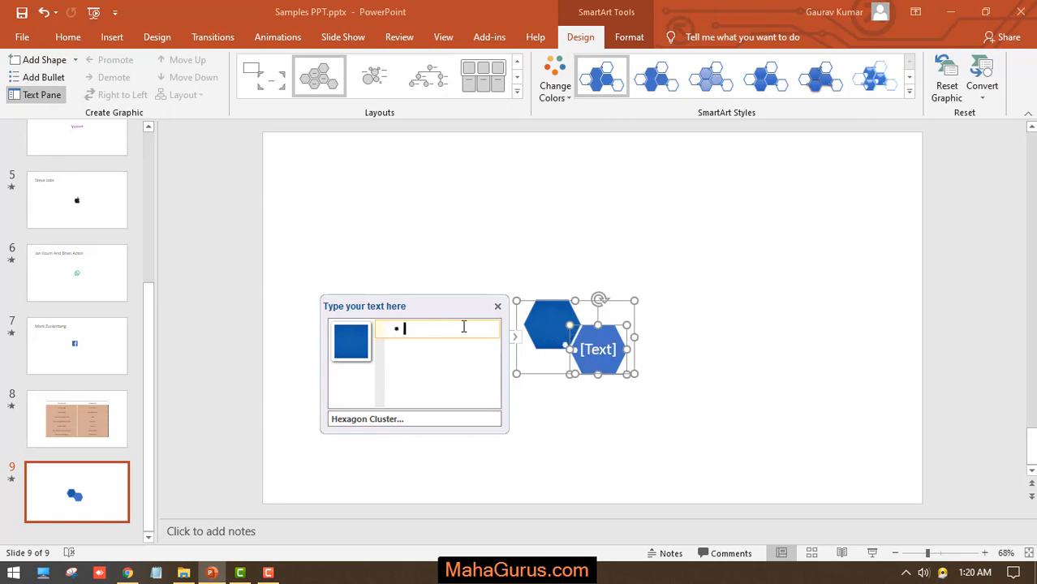
pyautogui.write('qwert')
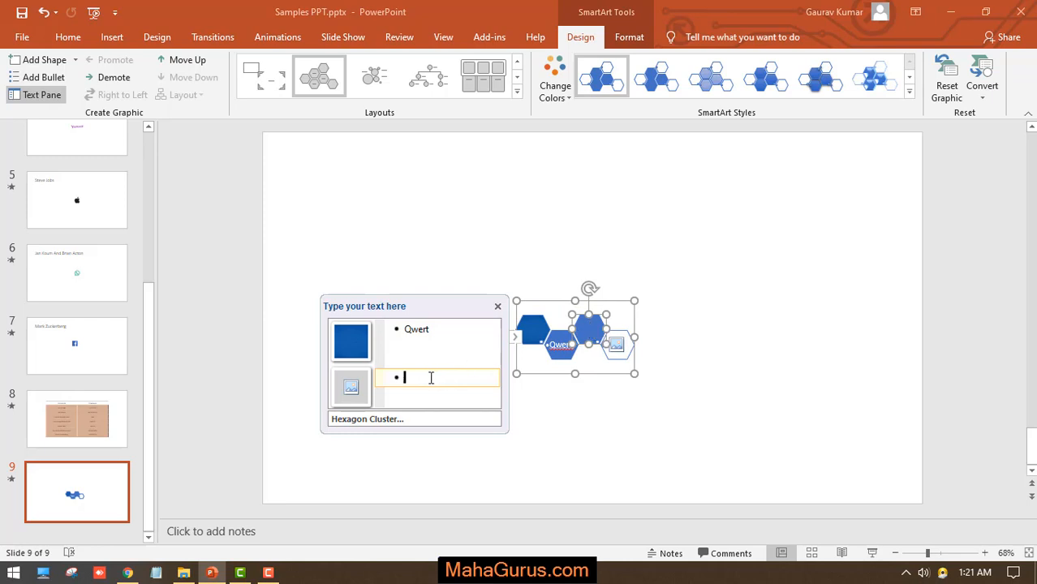
pyautogui.write('qwertyu')
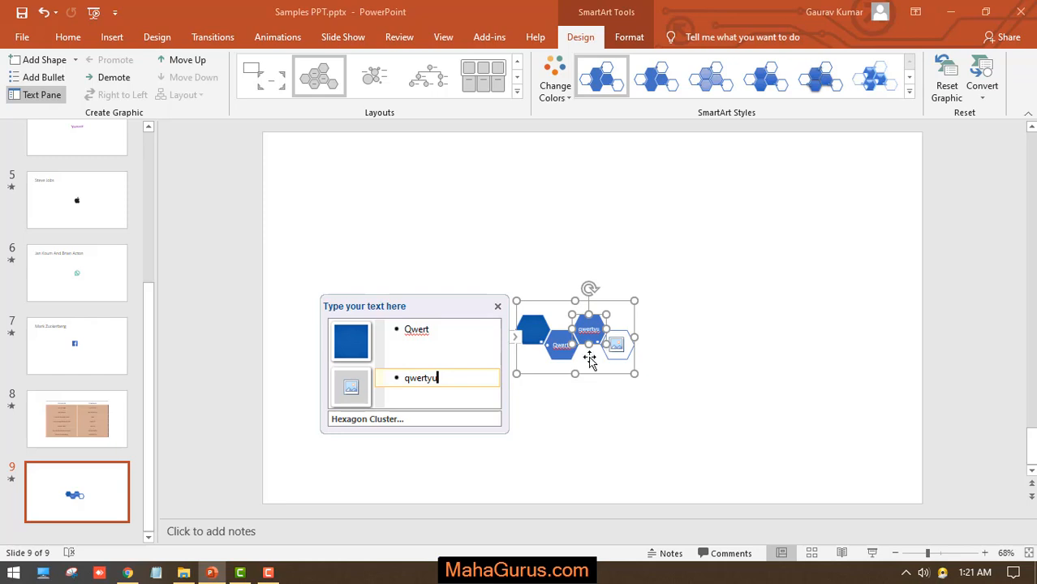
# - Insert a picture from a file into the second hexagon's slot and deselect the graphic
pyautogui.click(351, 388)
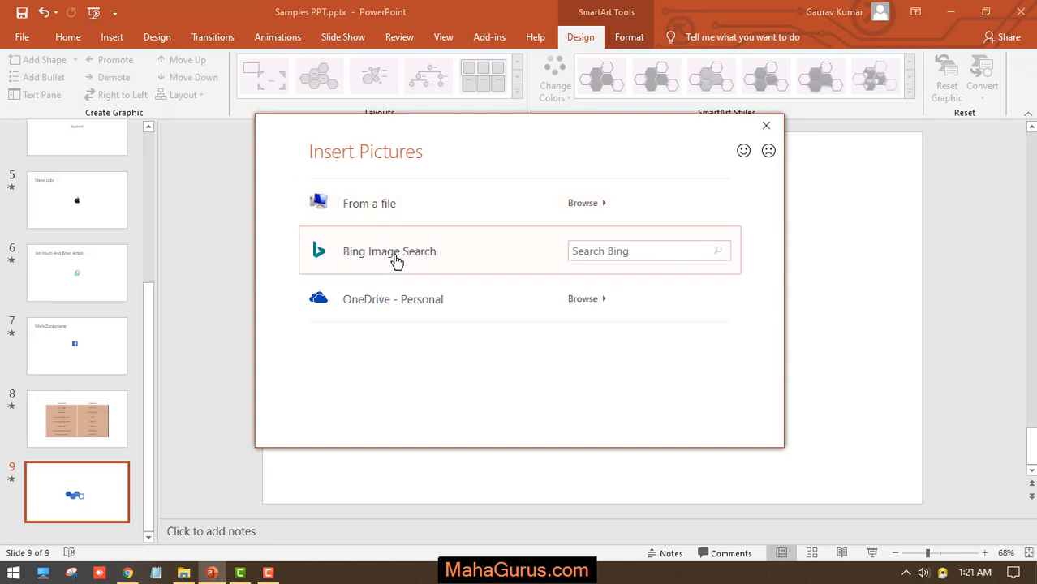
pyautogui.moveTo(370, 306)
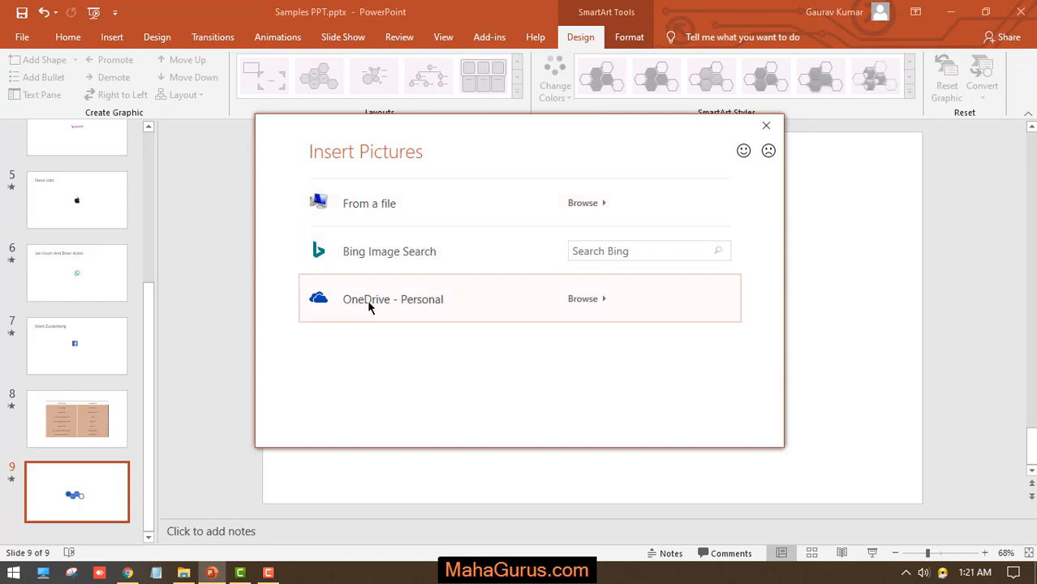
pyautogui.moveTo(586, 208)
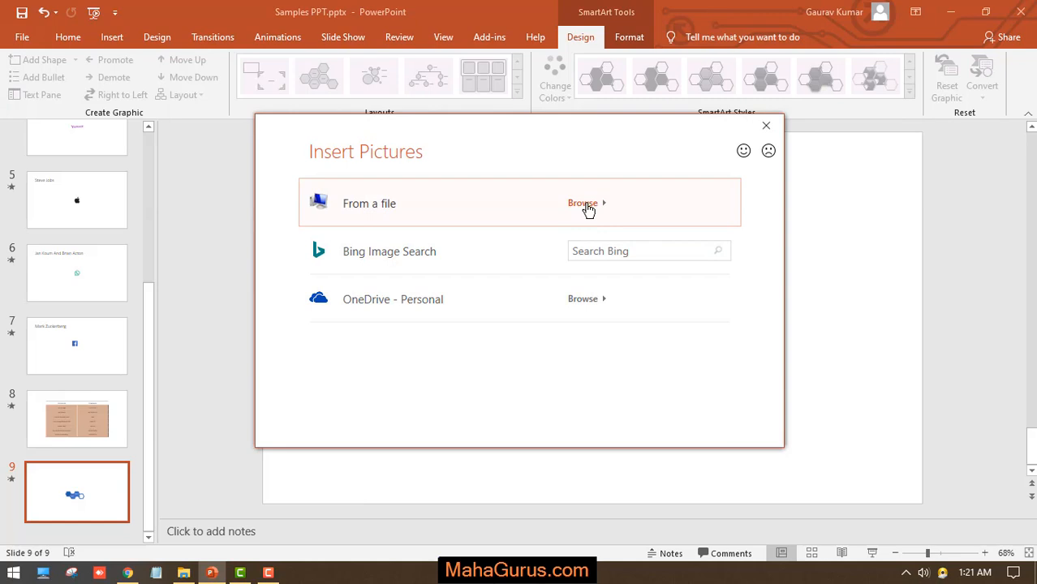
pyautogui.click(581, 203)
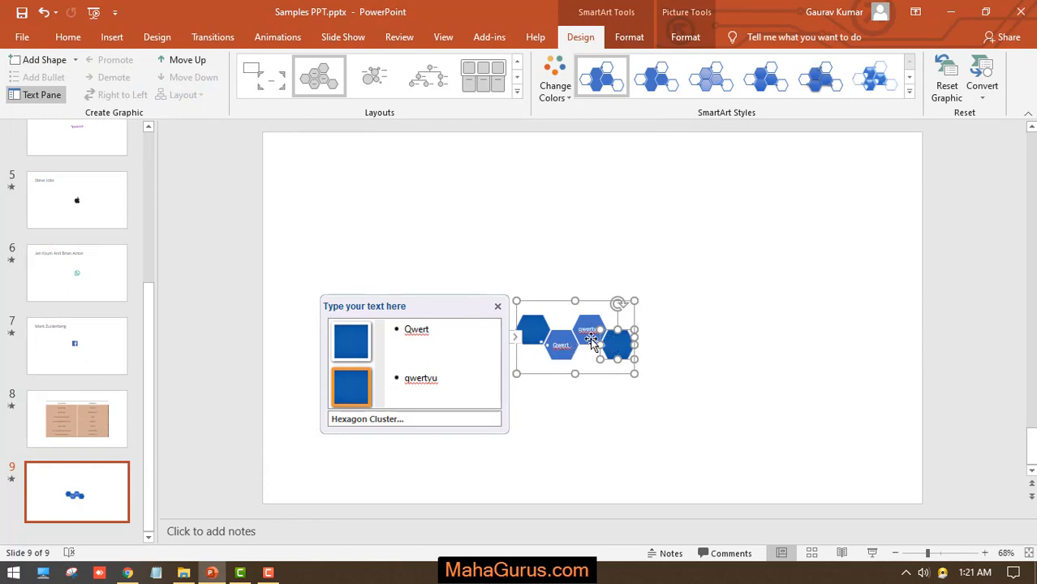
pyautogui.click(682, 461)
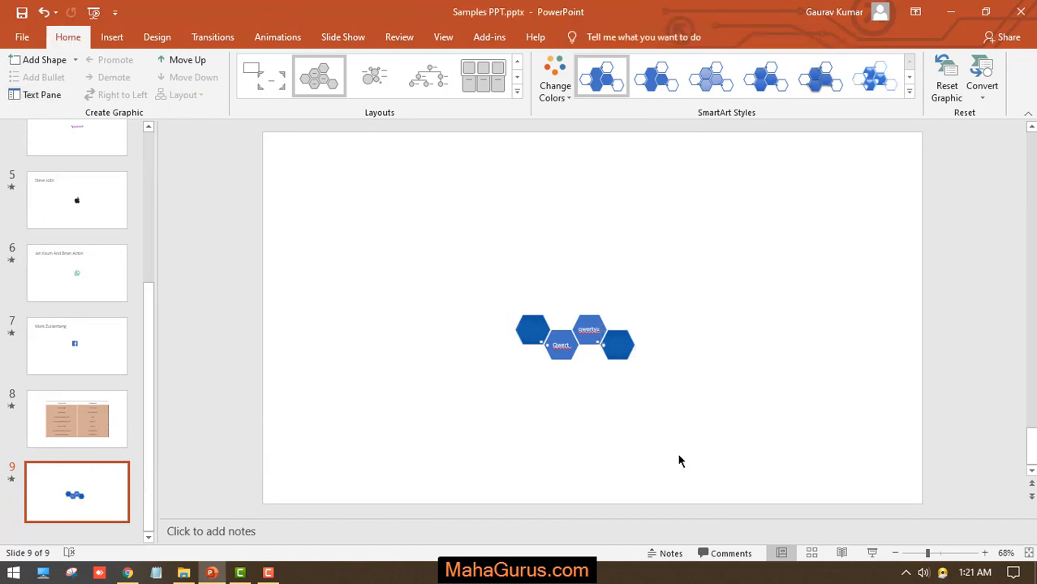
# - Enlarge the hexagon diagram by its corner handle and return to its SmartArt Design options
pyautogui.click(574, 336)
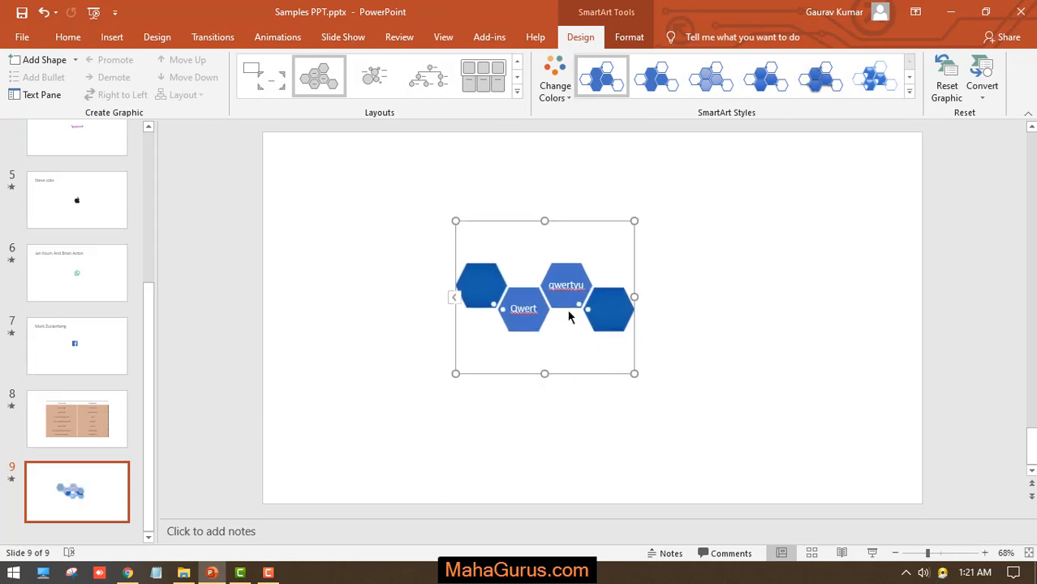
pyautogui.moveTo(634, 296); pyautogui.dragTo(738, 296)
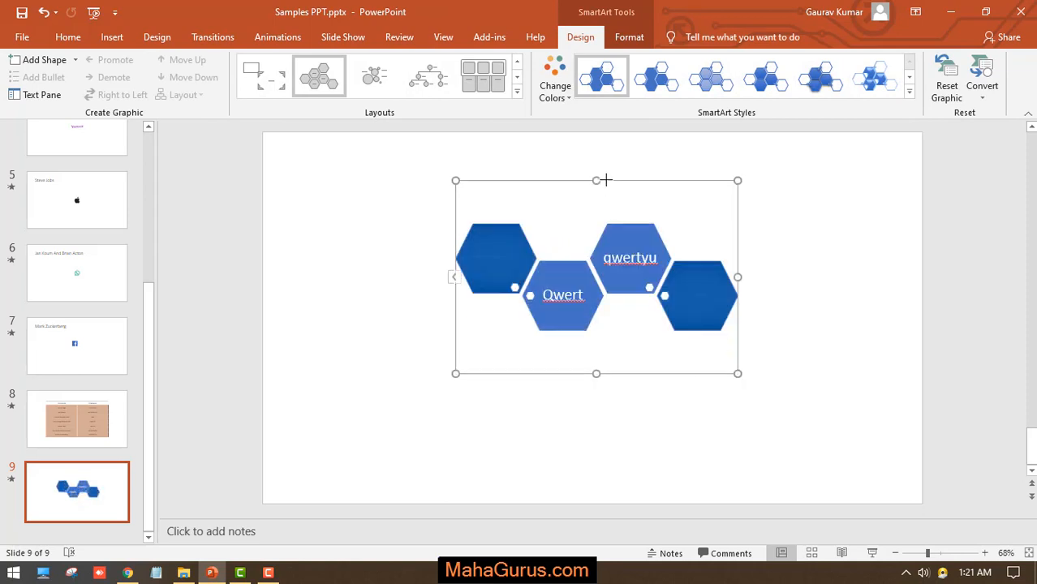
pyautogui.moveTo(610, 318)
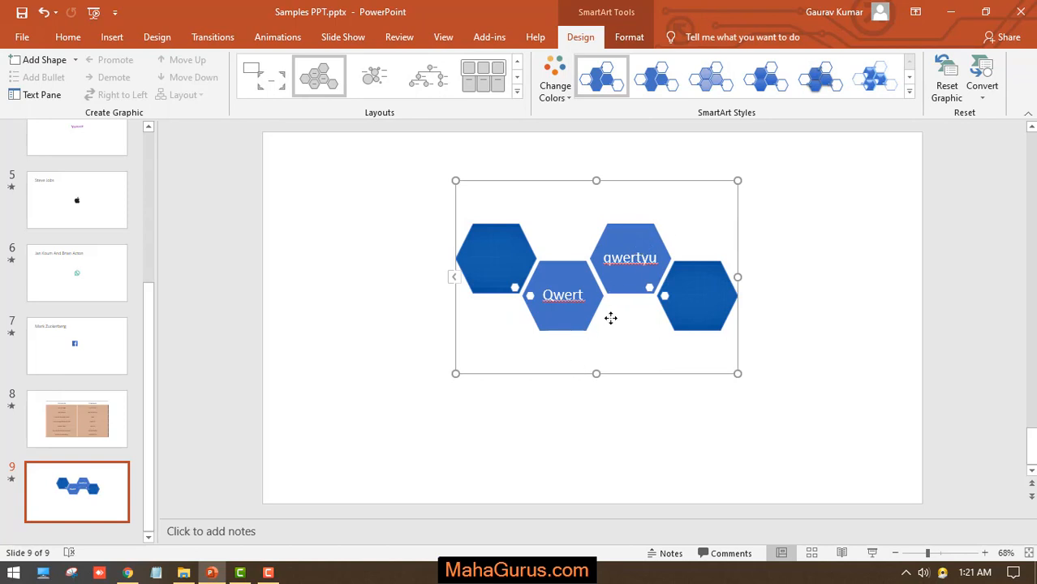
pyautogui.moveTo(607, 305)
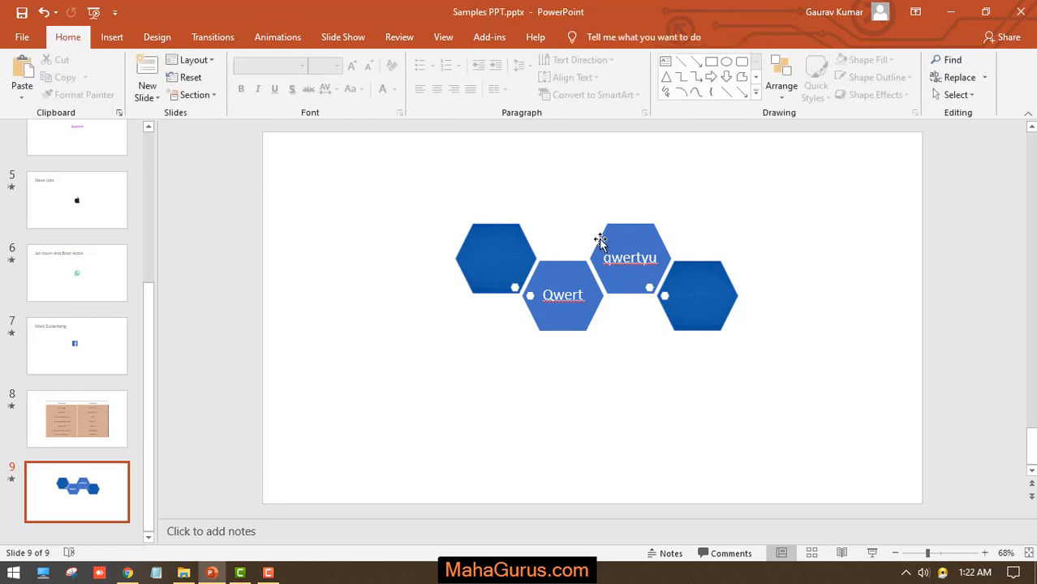
pyautogui.click(600, 243)
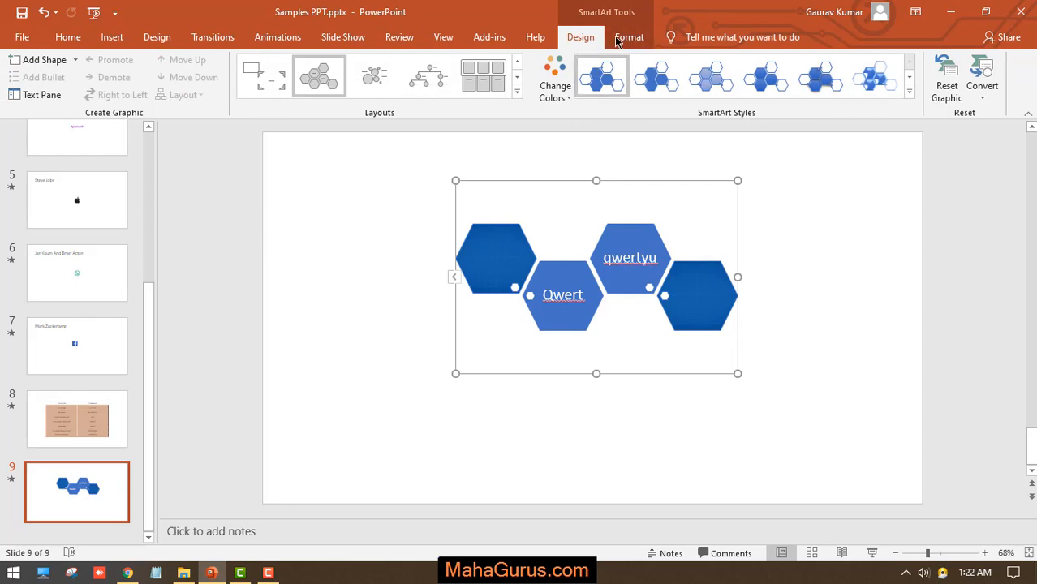
pyautogui.click(630, 35)
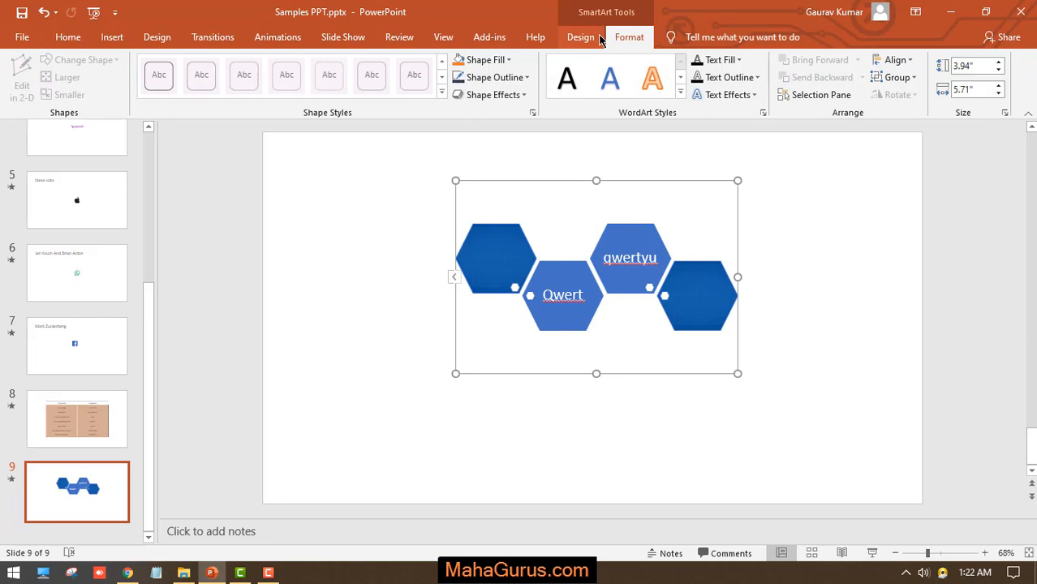
pyautogui.click(592, 36)
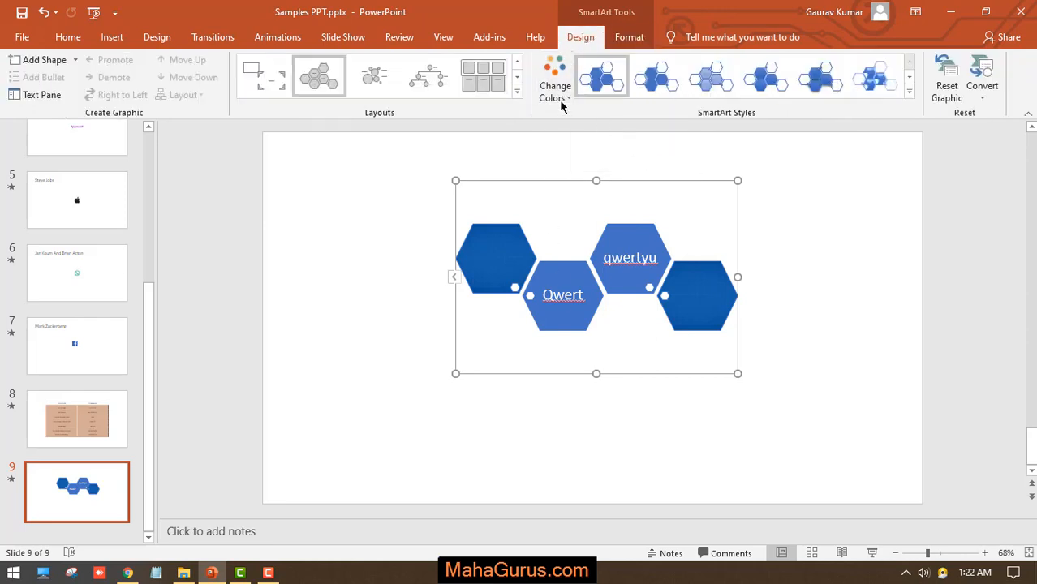
# - Apply a Colorful colour scheme and a 3-D SmartArt style to the hexagon diagram
pyautogui.click(555, 78)
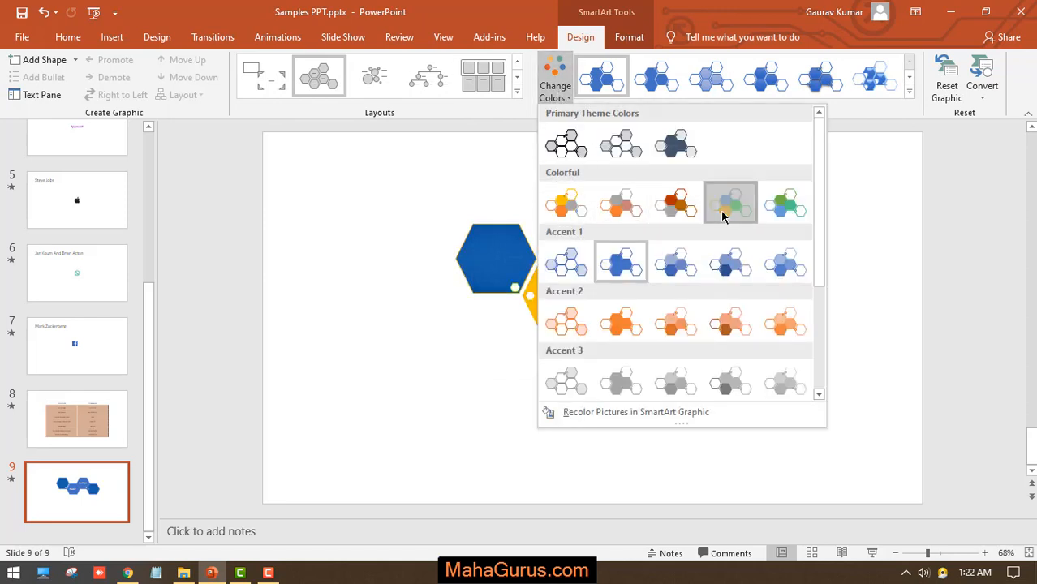
pyautogui.click(731, 203)
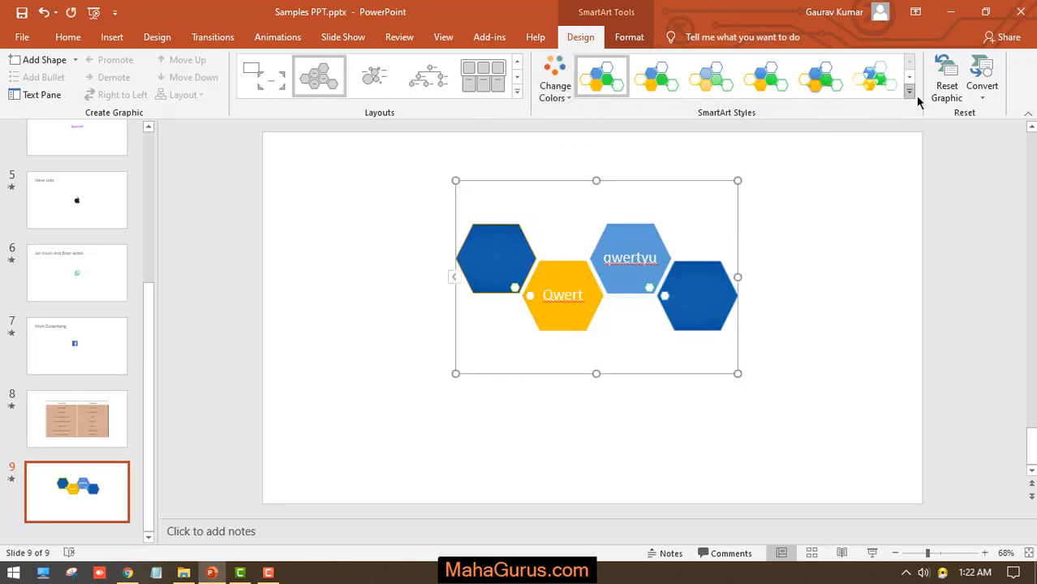
pyautogui.click(909, 91)
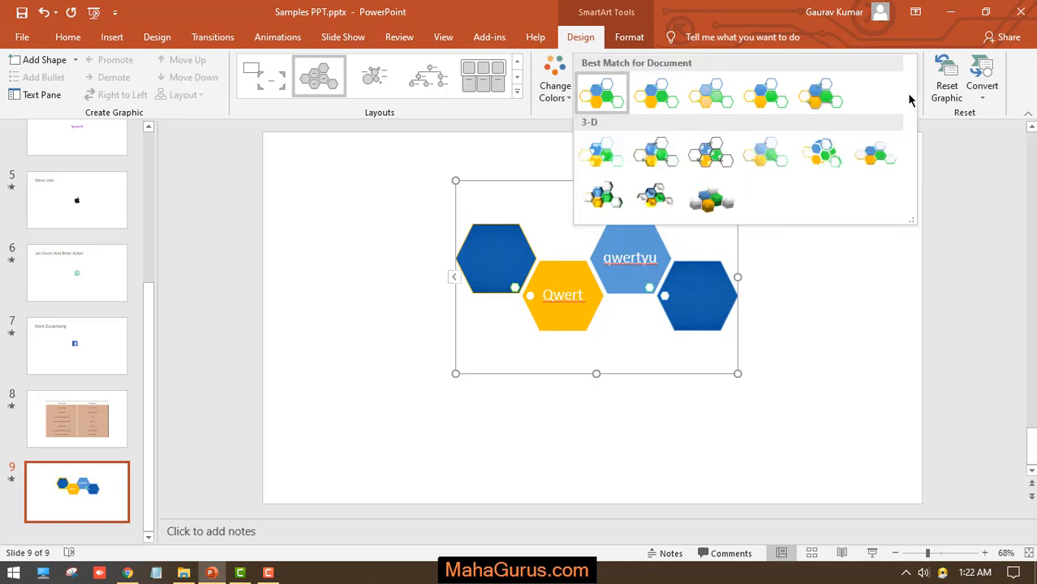
pyautogui.click(656, 195)
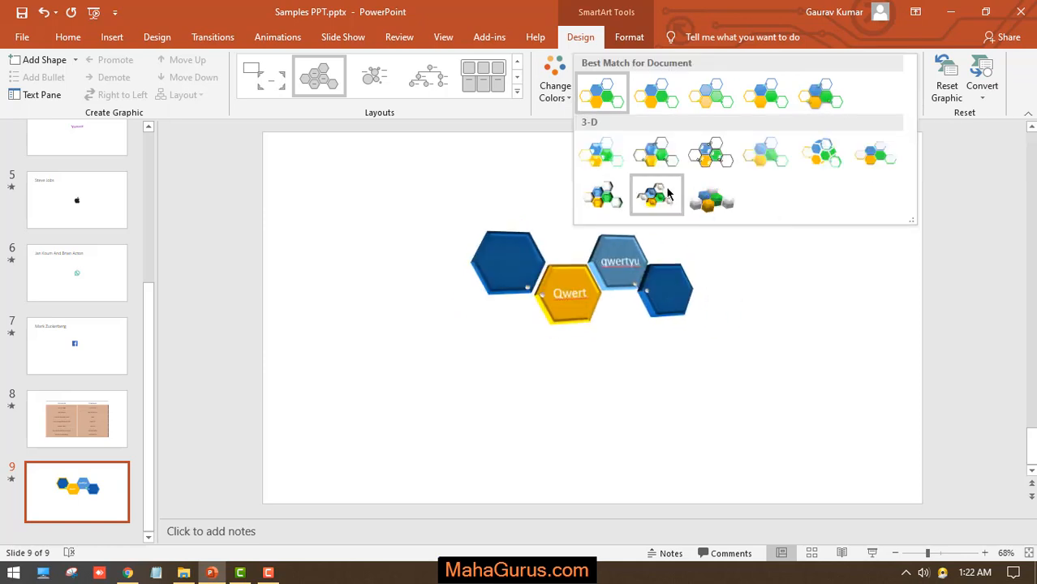
pyautogui.click(656, 194)
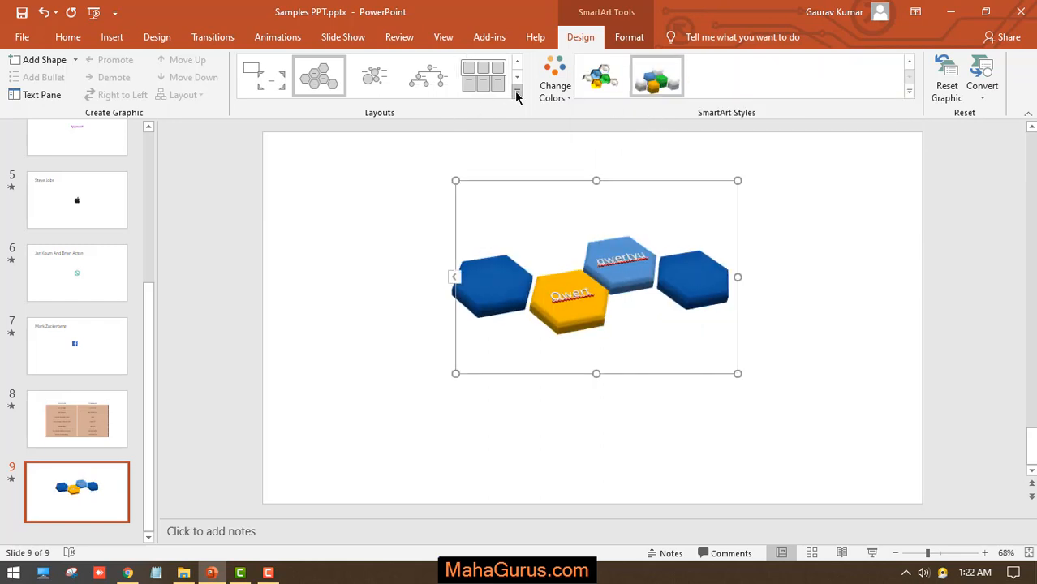
# - Preview a layout of round blue shapes from the Layouts gallery
pyautogui.click(516, 92)
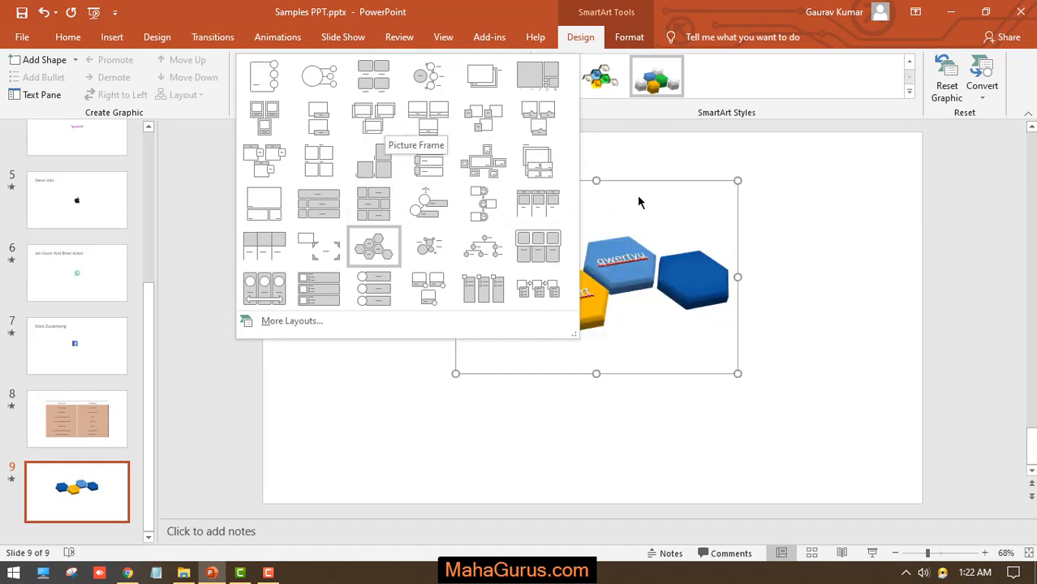
pyautogui.click(373, 245)
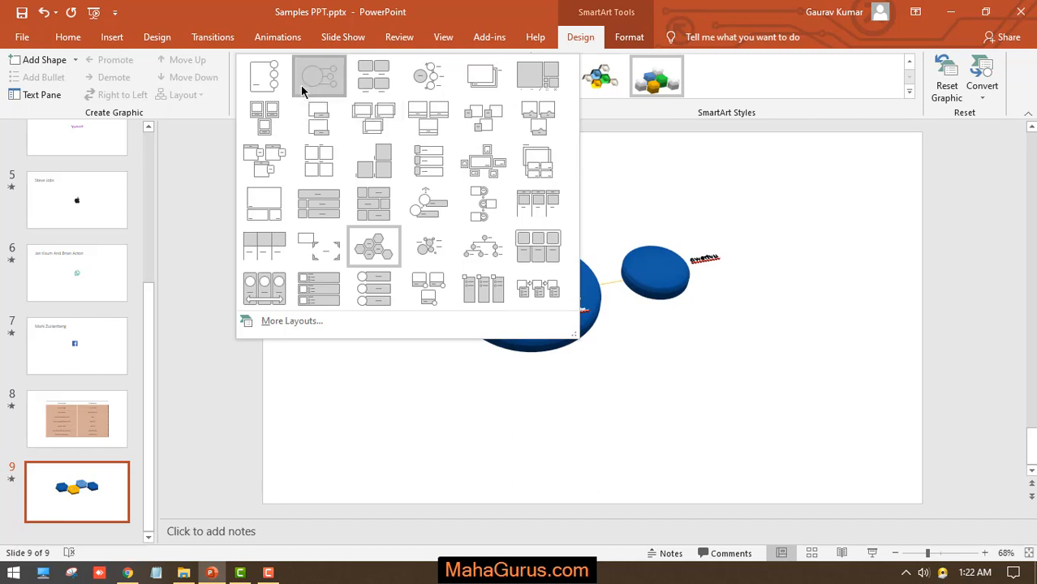
# - Switch the diagram to the picture callout disc layout and select the Qwert disc's picture
pyautogui.click(325, 76)
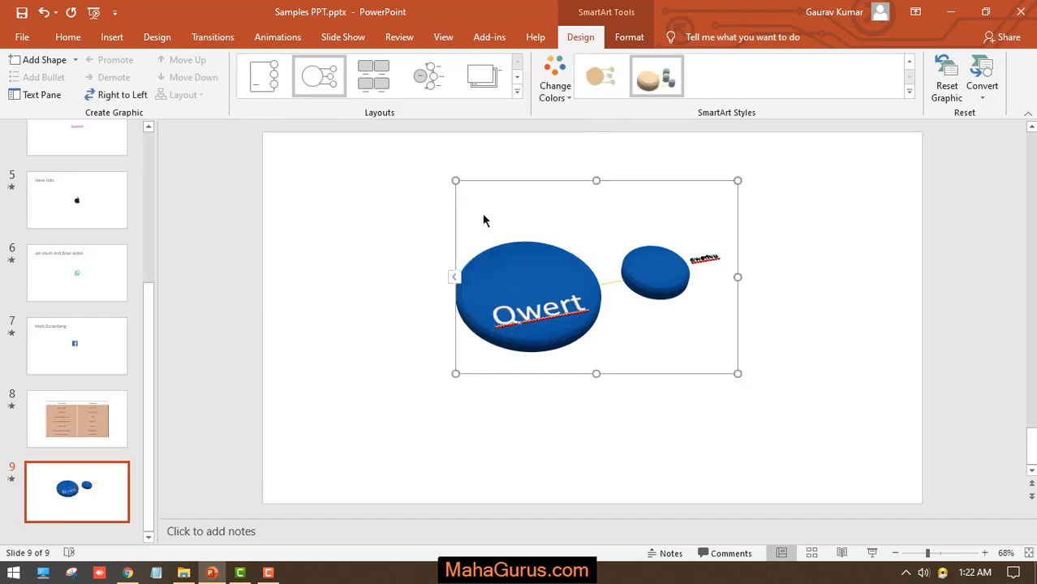
pyautogui.click(542, 315)
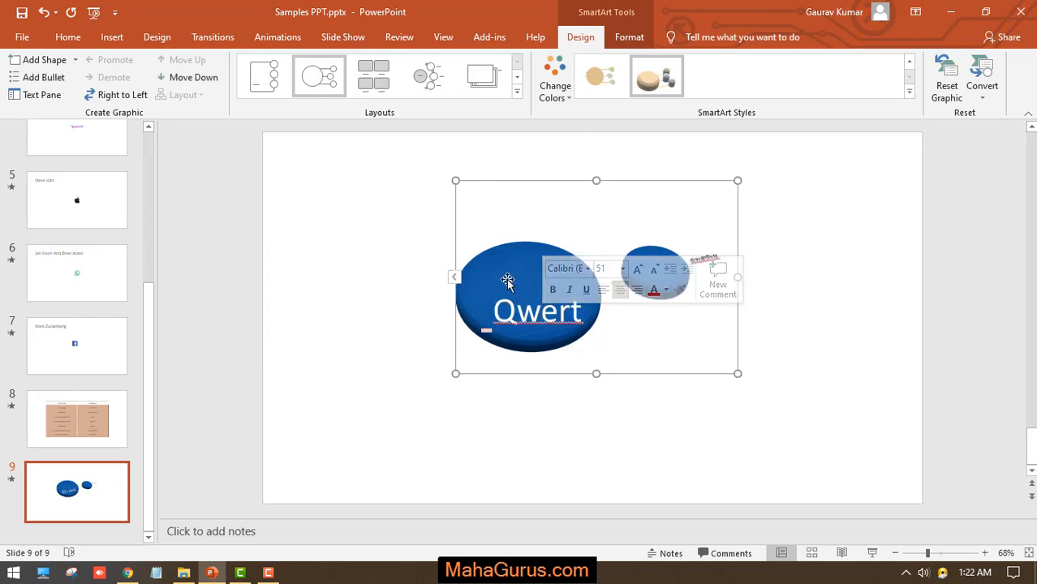
pyautogui.click(657, 272)
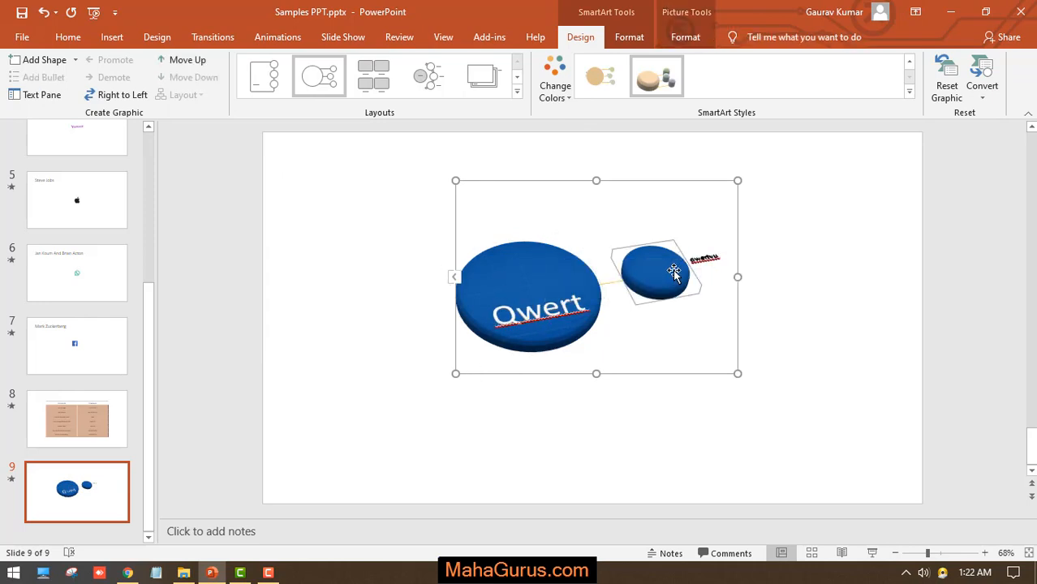
pyautogui.doubleClick(701, 258)
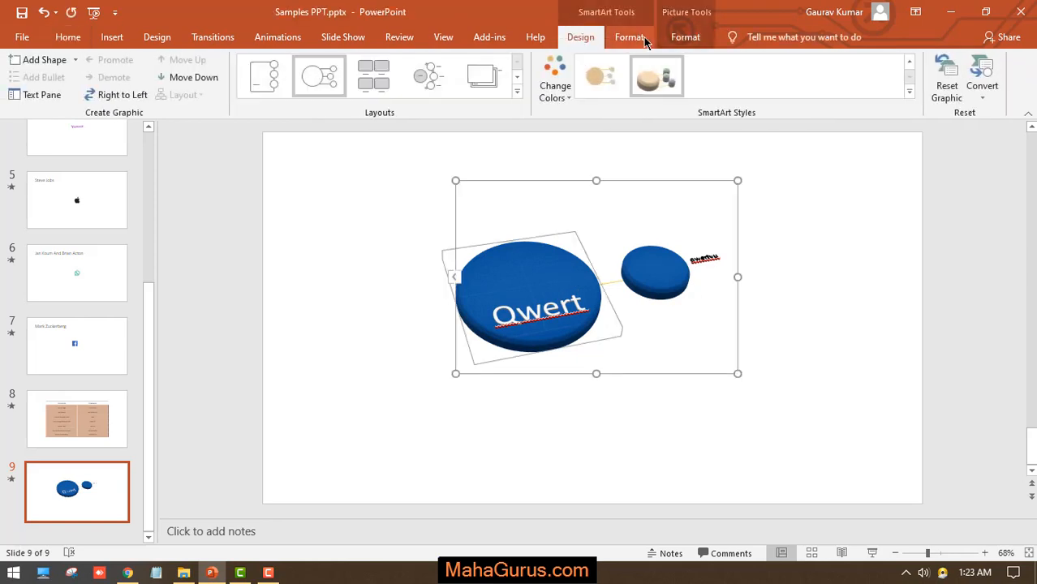
# - Show the Bevel choices under Picture Effects for the Qwert disc's picture
pyautogui.click(685, 36)
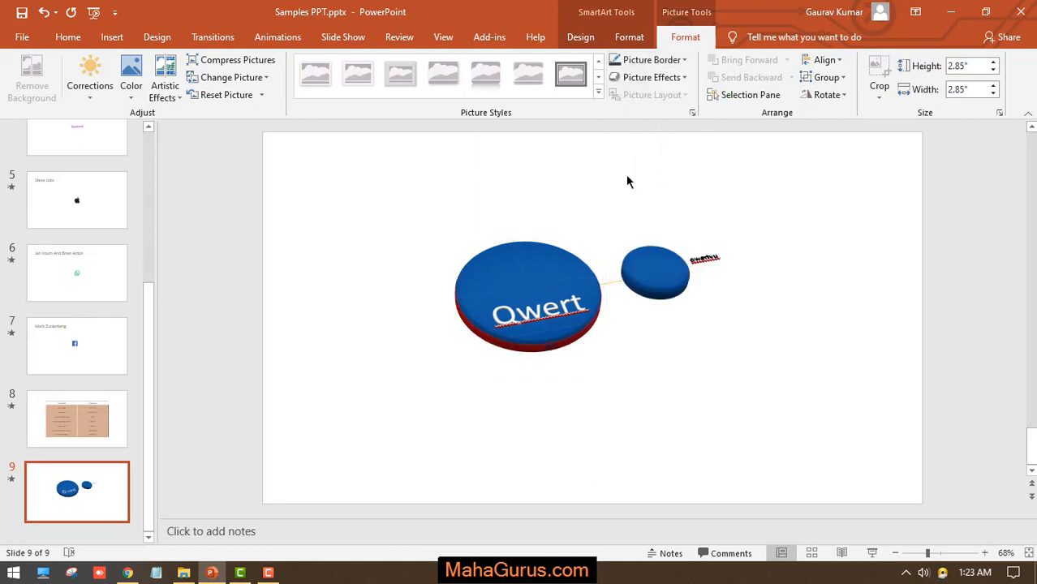
pyautogui.click(653, 77)
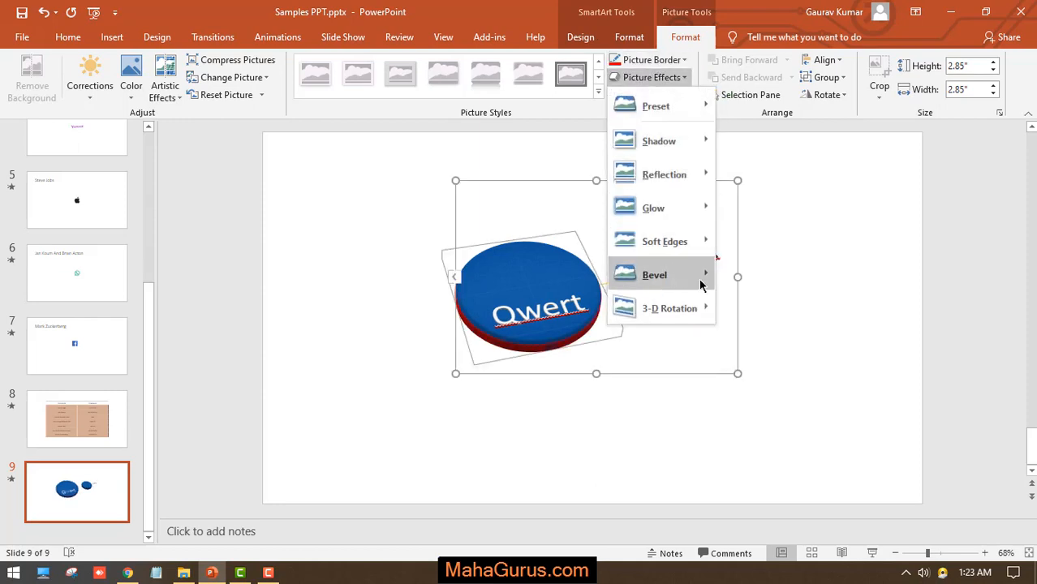
pyautogui.click(654, 275)
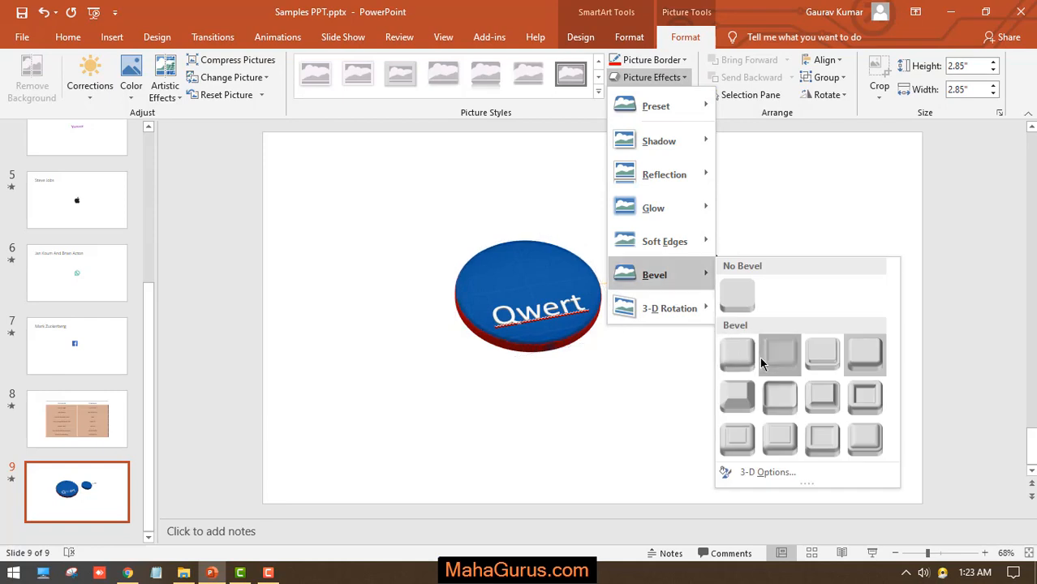